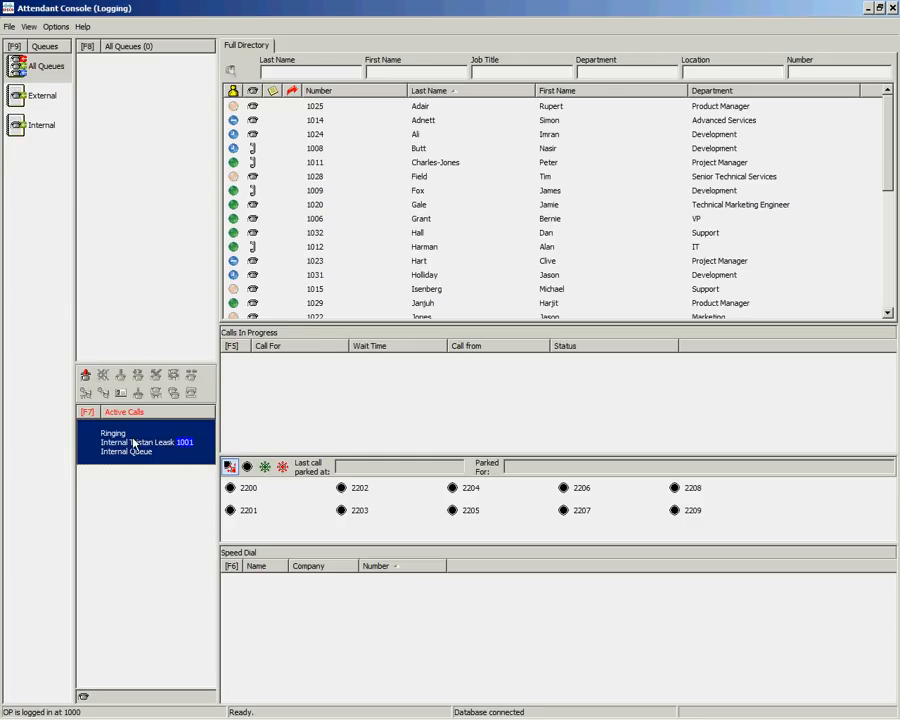
text(gal)
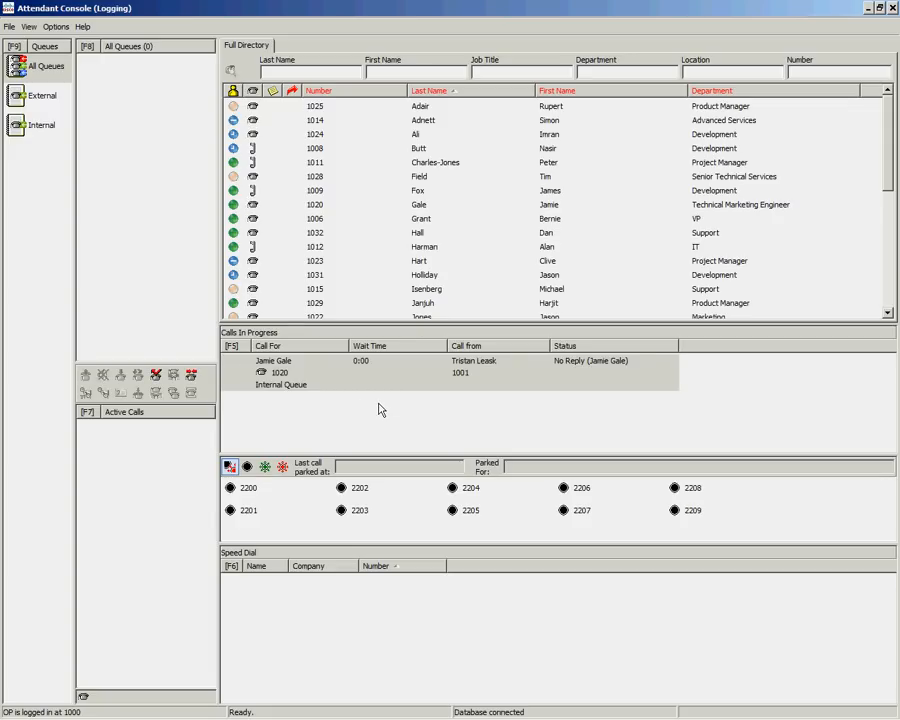
mouse_move(284, 370)
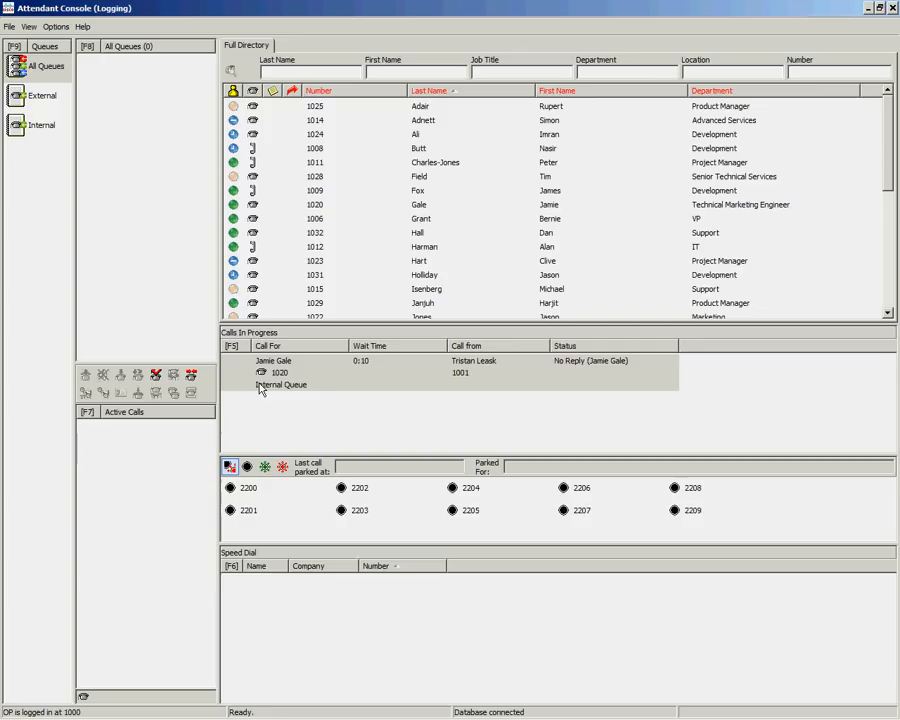
- Re-establish the no-reply recall so the transfer rings extension 1020 again
right_click(300, 372)
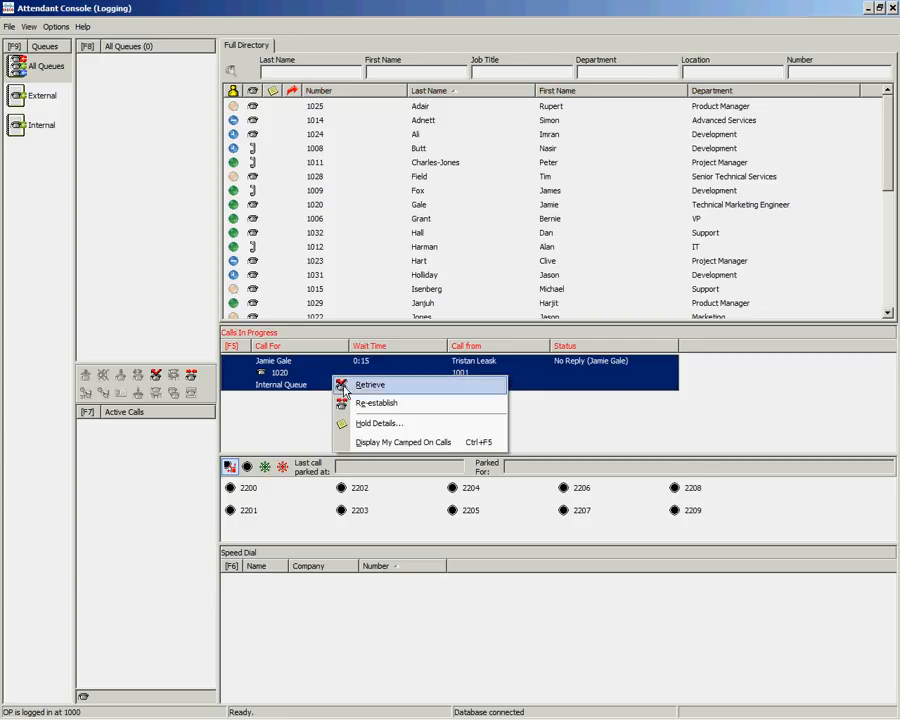
mouse_move(296, 376)
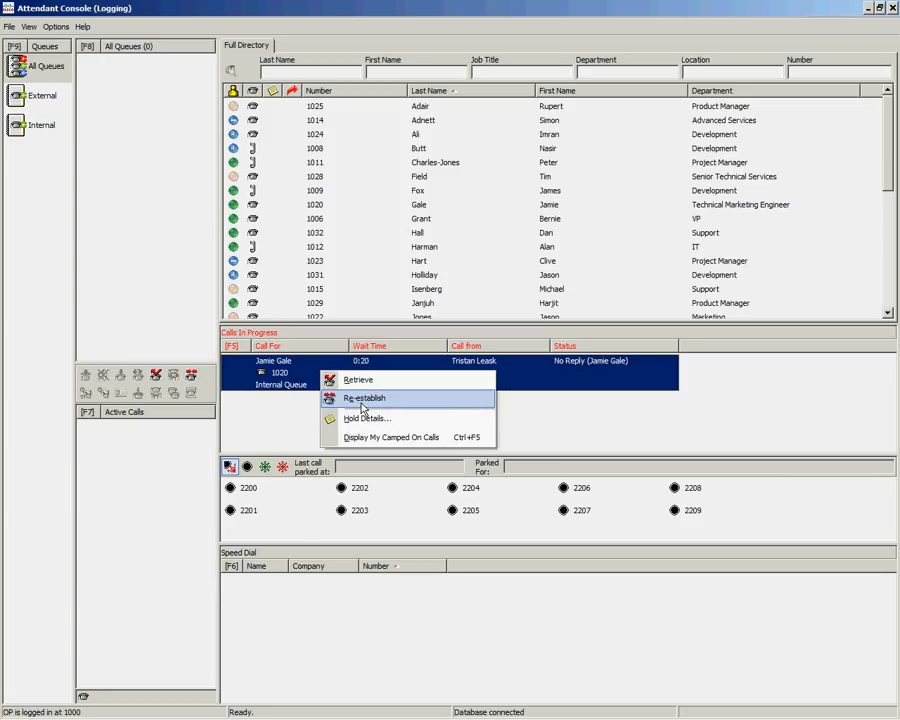
click(364, 398)
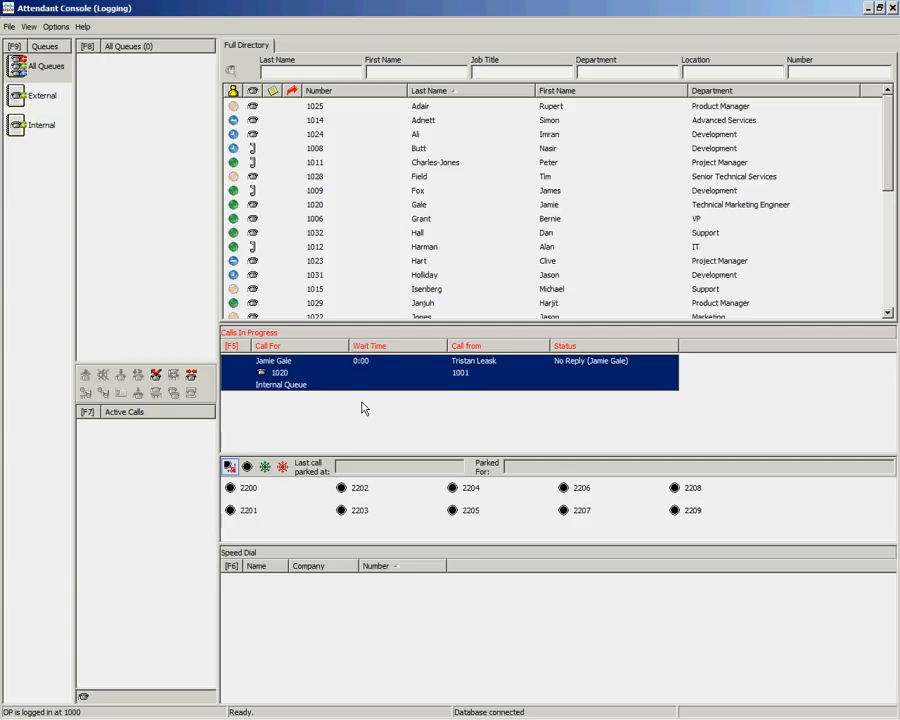
mouse_move(328, 412)
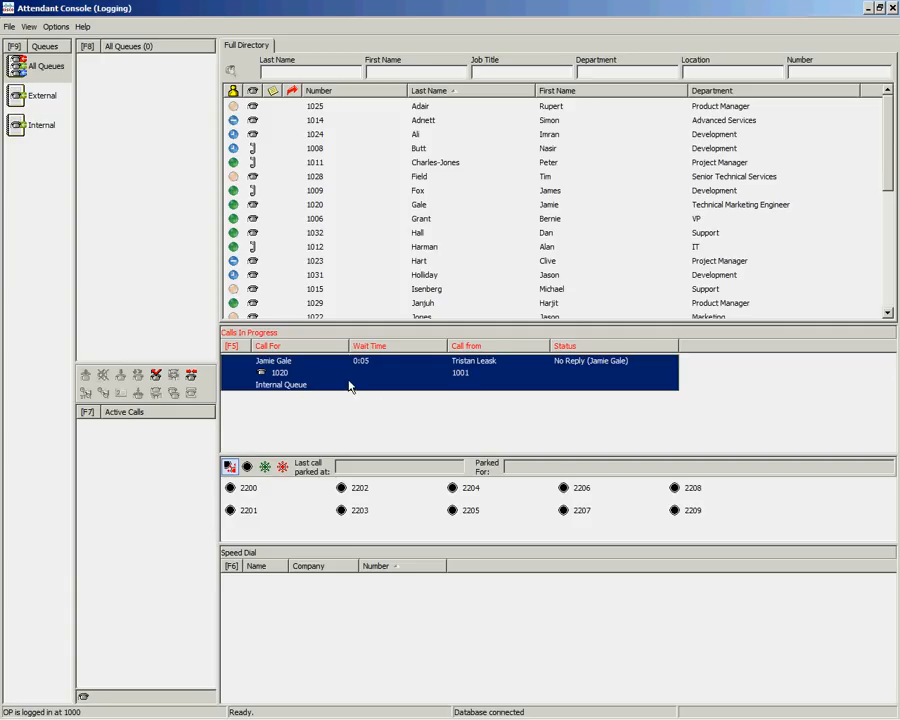
- Retrieve the recalled 1001 call back to the operator as an active talking call
right_click(350, 370)
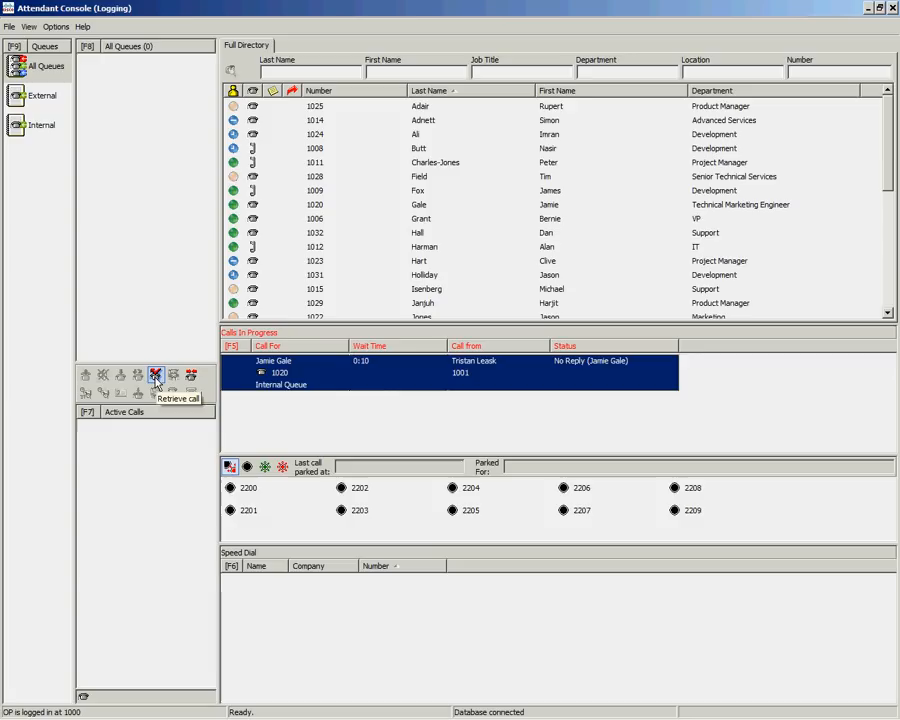
mouse_move(156, 376)
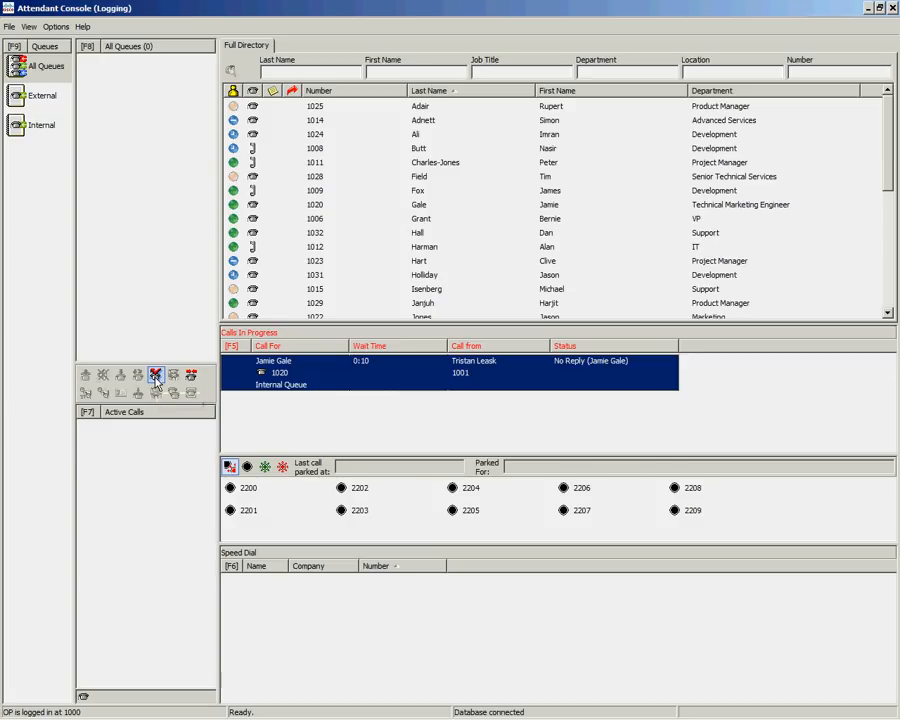
click(156, 376)
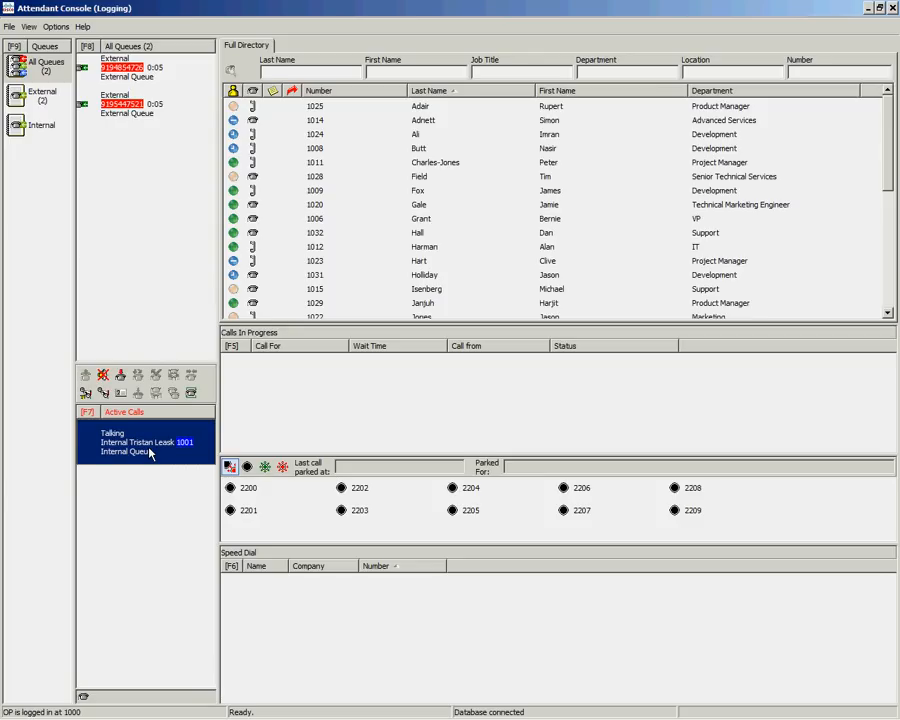
- Blind-transfer the active call to directory entry 1020 and request Go Queue Unavailable
right_click(420, 106)
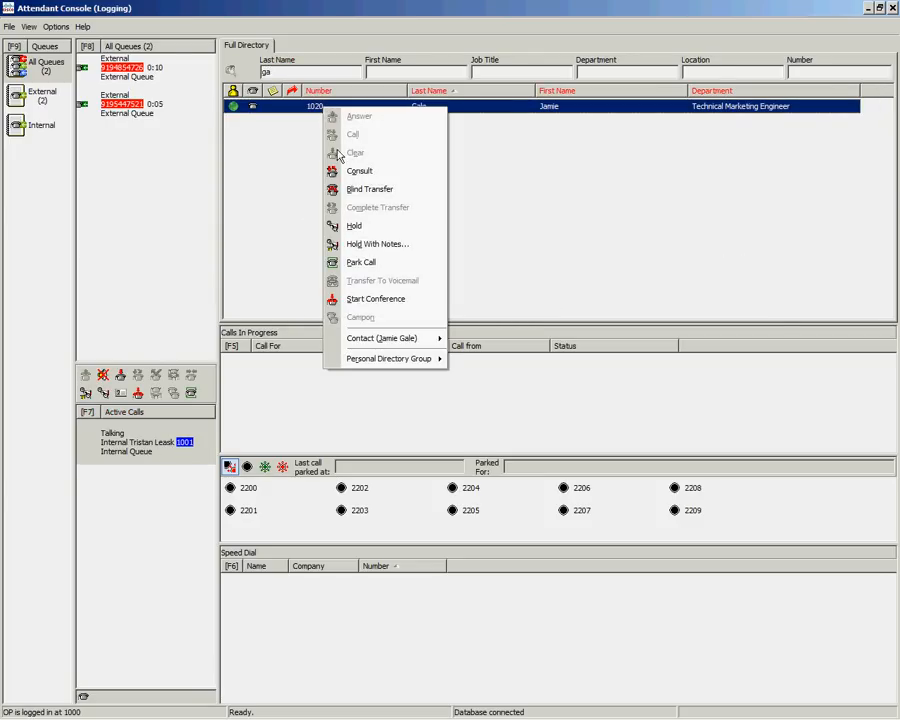
click(332, 224)
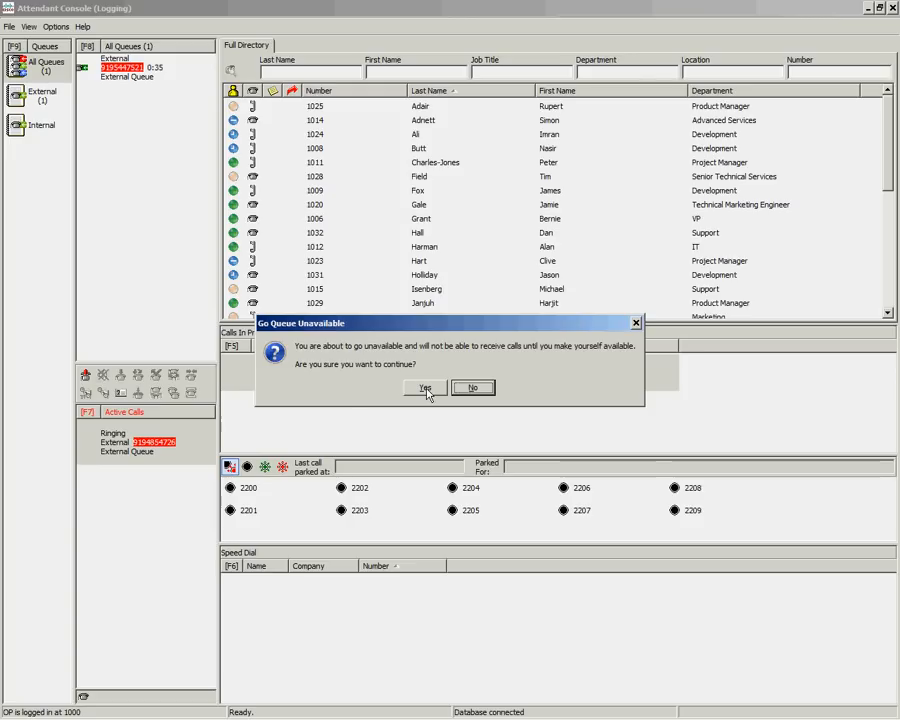
- Confirm Yes to go unavailable for queued calls
click(424, 388)
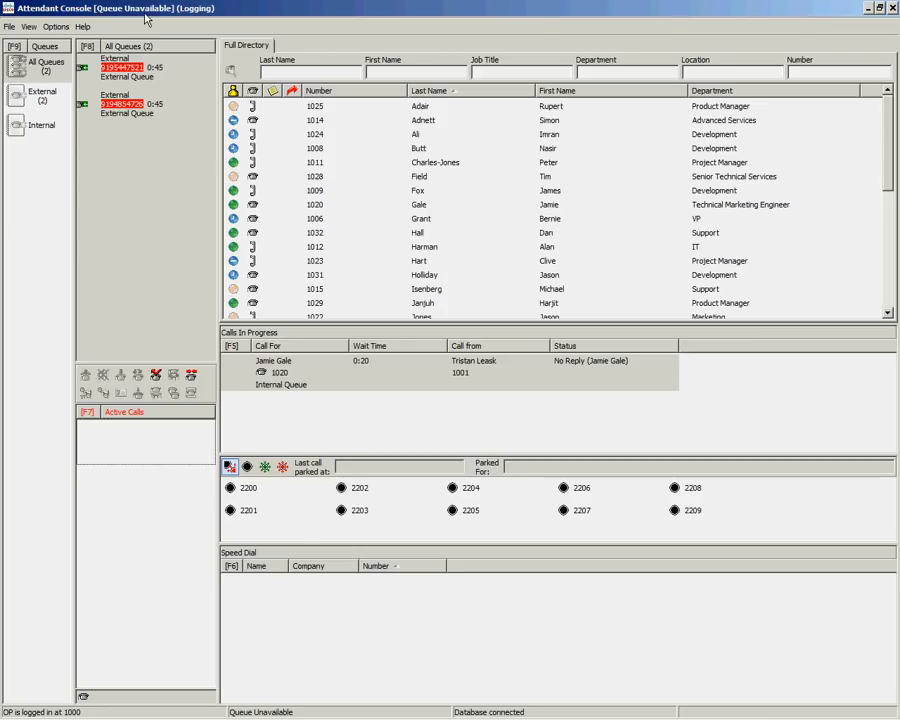
mouse_move(156, 280)
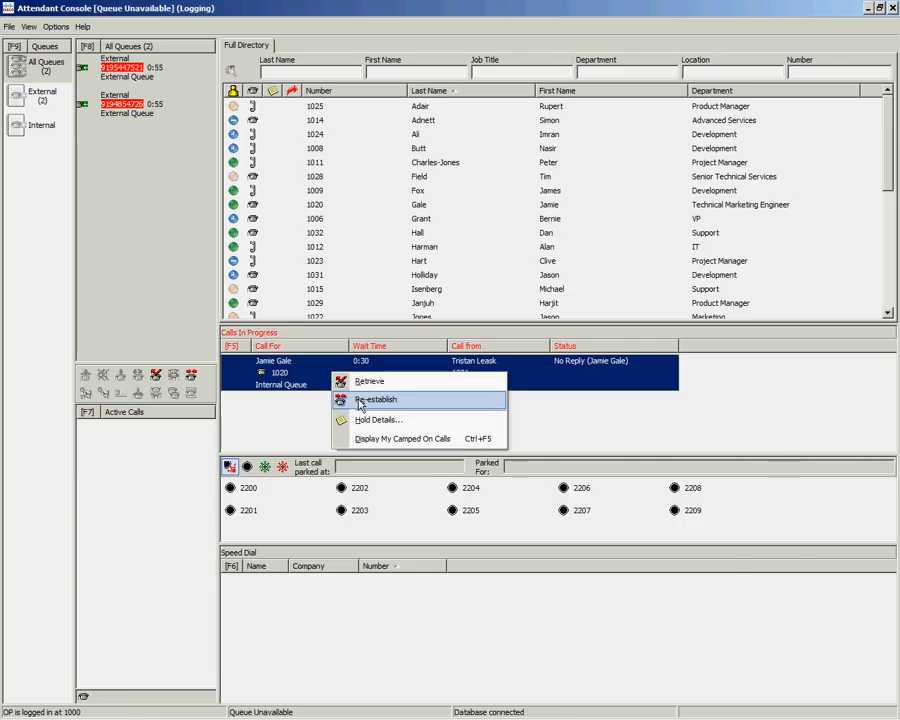
- Re-establish the recalled transfer to 1020 and turn Queue Unavailable back off
click(376, 400)
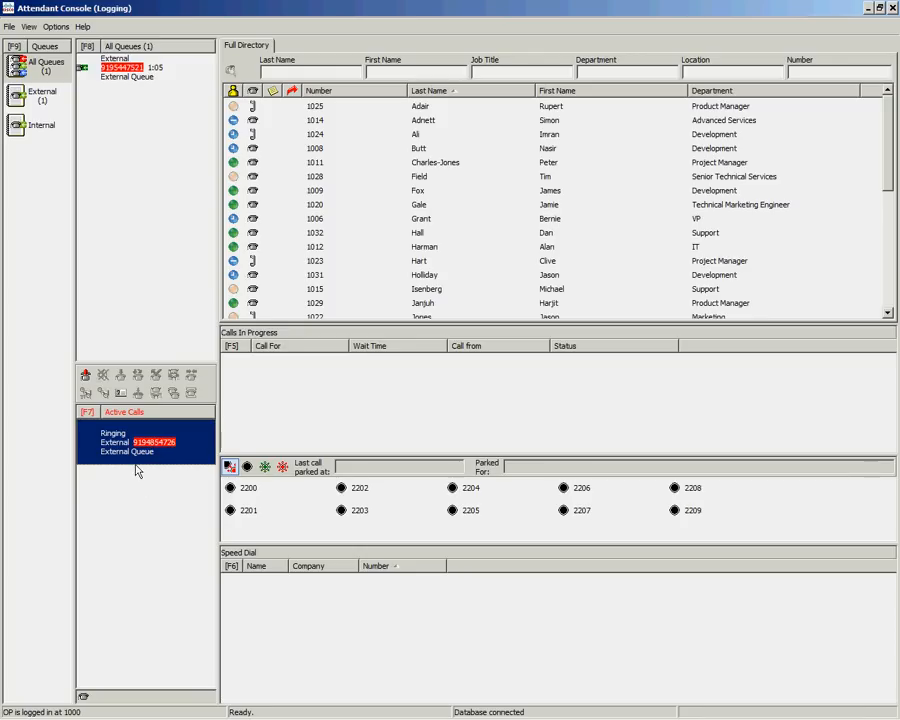
mouse_move(136, 450)
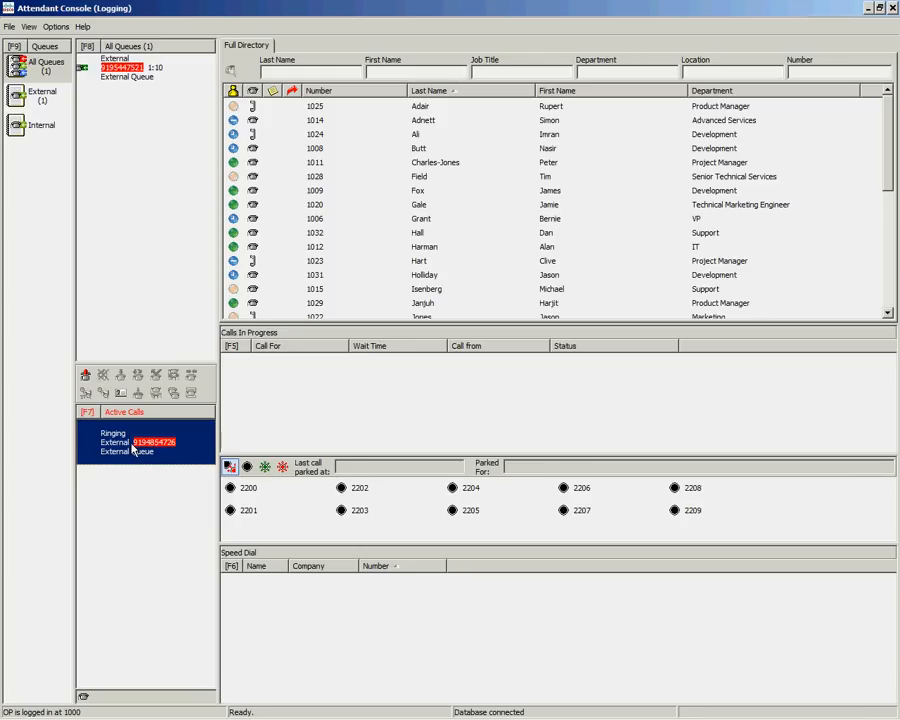